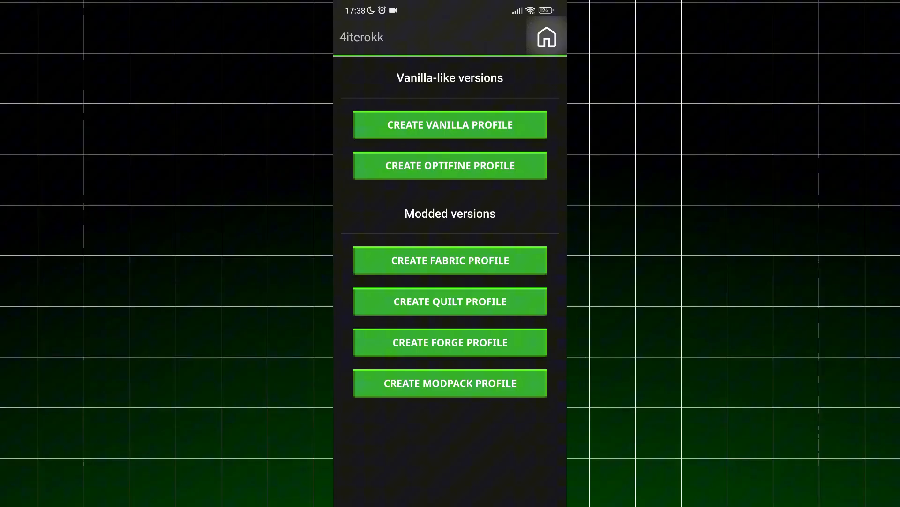
# Select the Fabric 1.21.4 profile, launch it and acknowledge the low-memory warning
pyautogui.click(546, 37)
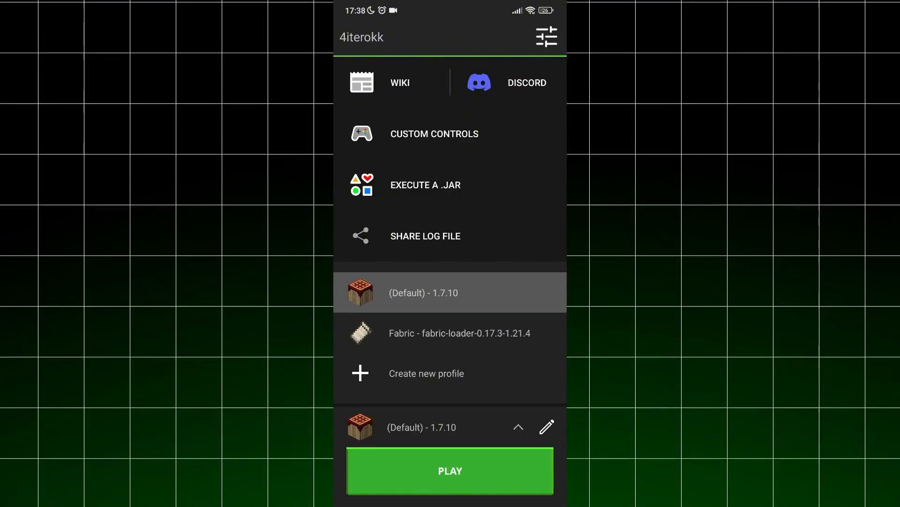
pyautogui.click(459, 333)
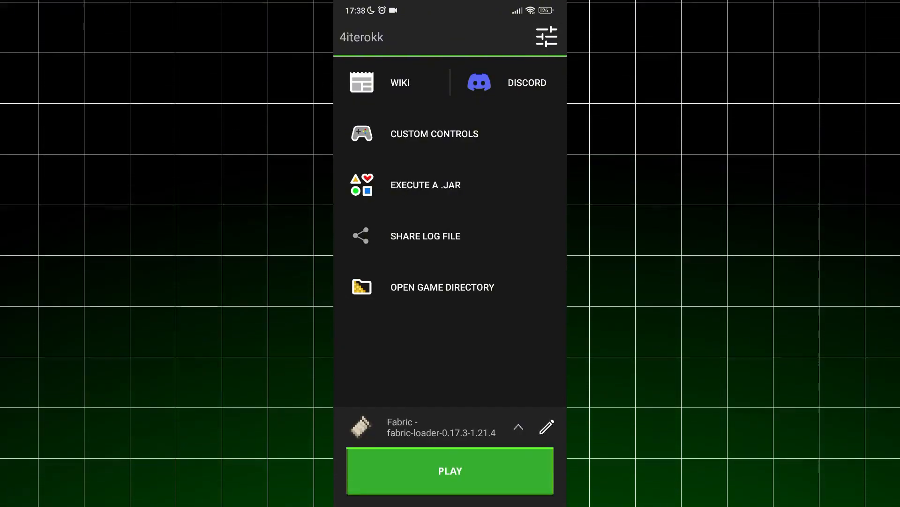
pyautogui.click(449, 470)
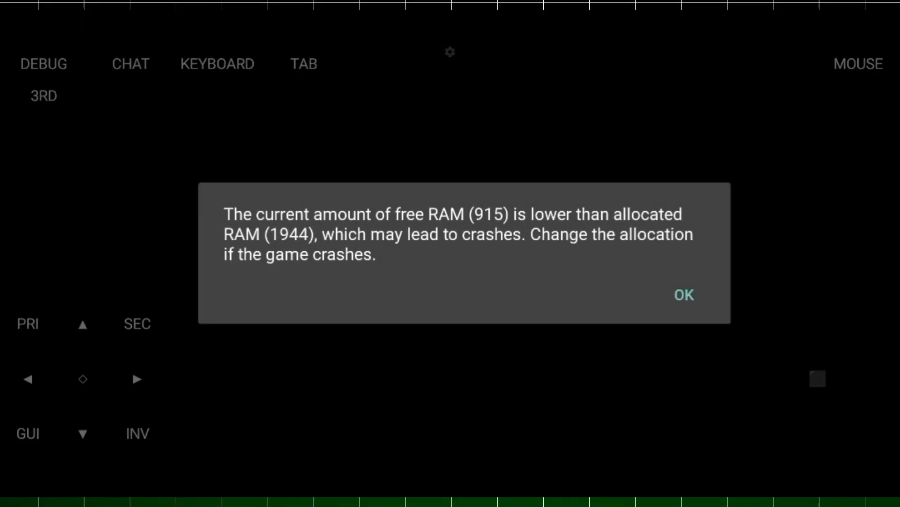
pyautogui.click(684, 295)
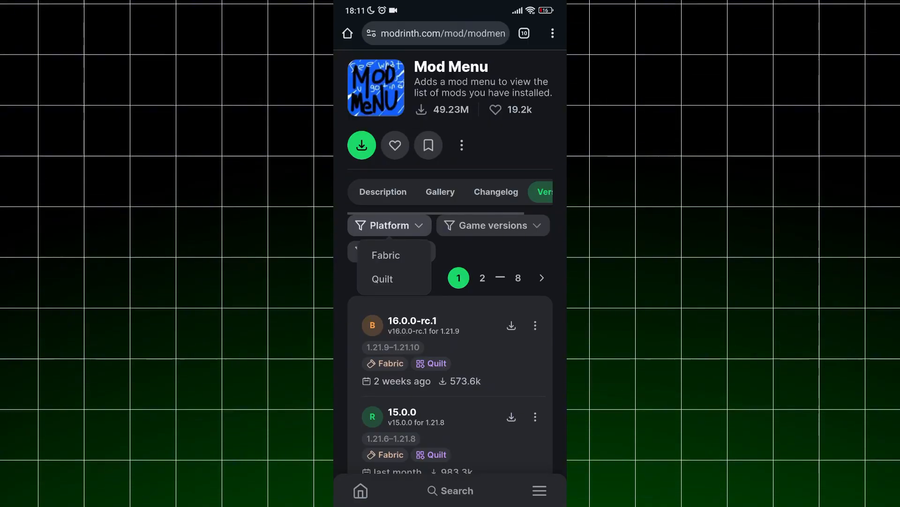
# Filter Mod Menu versions to Fabric on Modrinth, then go to the launcher's game directory
pyautogui.click(492, 224)
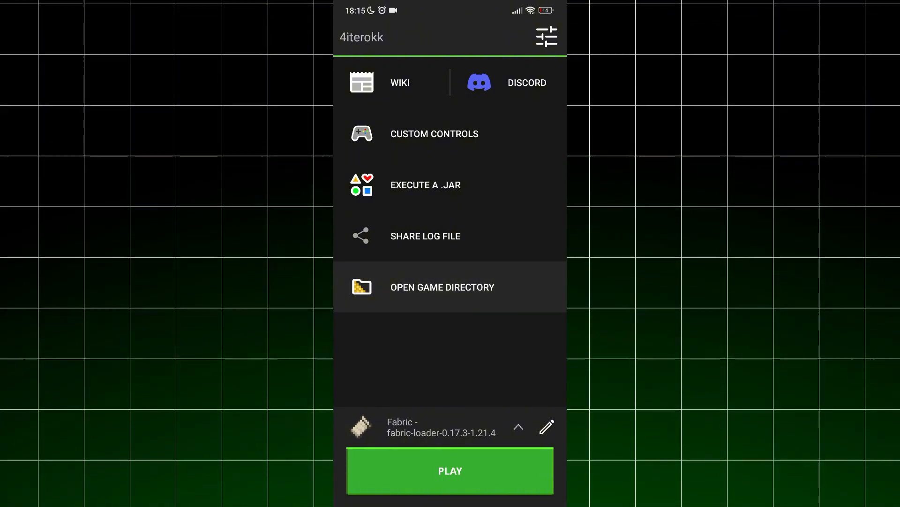
pyautogui.click(442, 287)
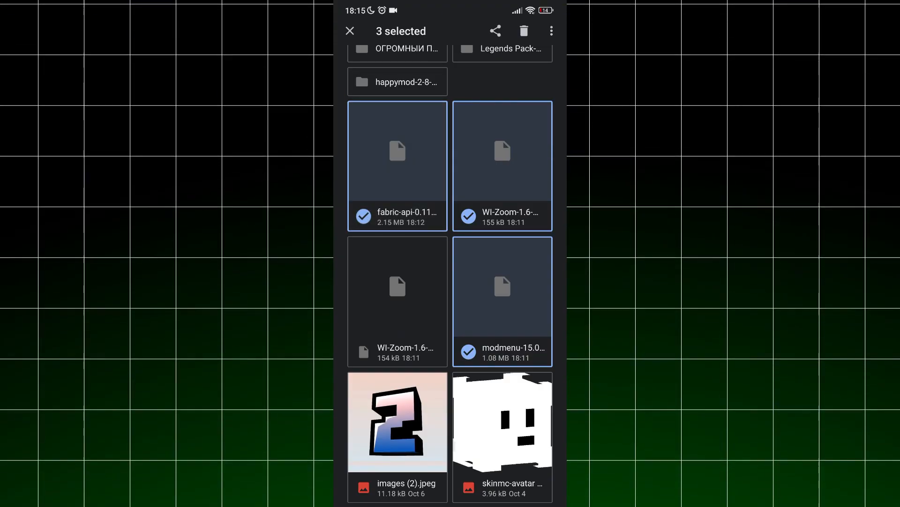
# Move the three selected mod jars into PojavLauncher's .minecraft/mods folder
pyautogui.click(550, 30)
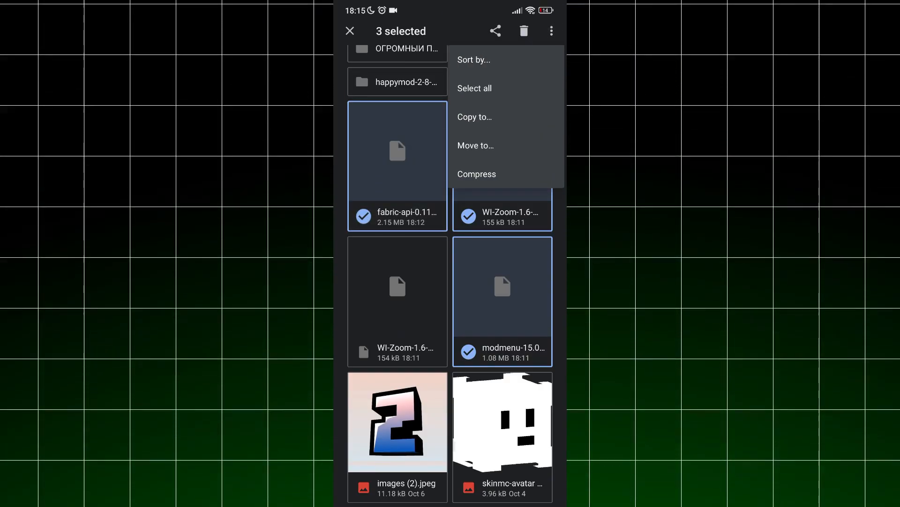
pyautogui.click(475, 146)
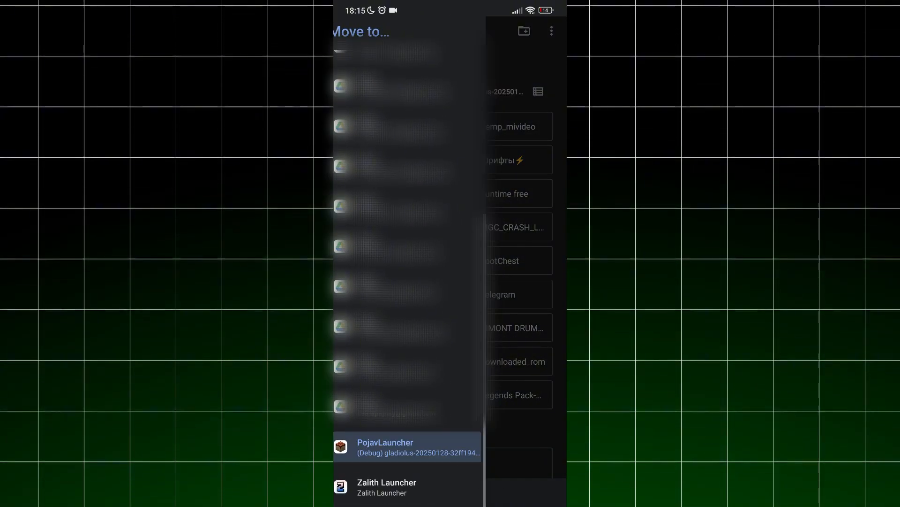
pyautogui.click(406, 447)
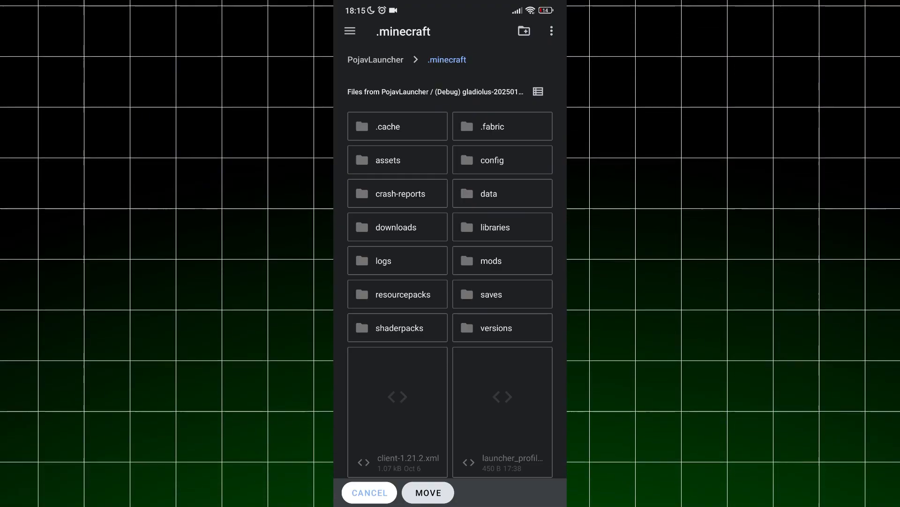
pyautogui.click(490, 260)
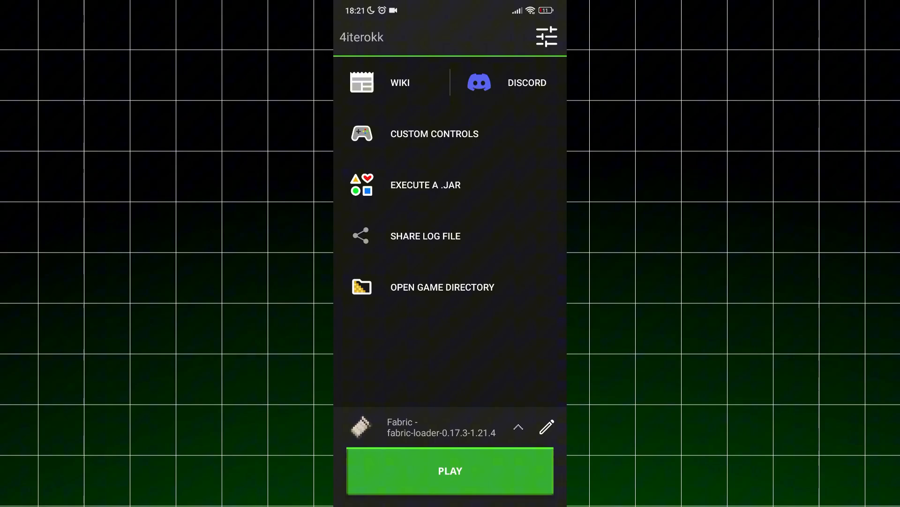
# Relaunch the Fabric profile so the new mods load
pyautogui.click(450, 470)
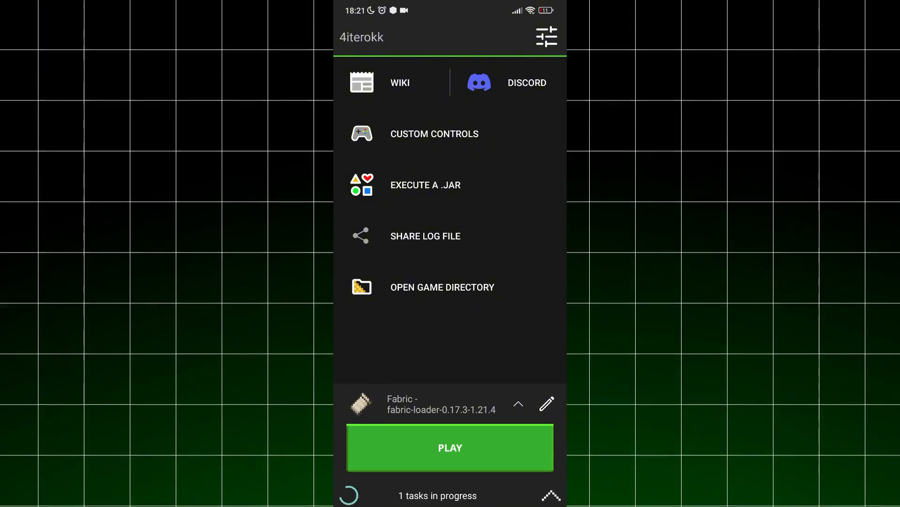
pyautogui.click(449, 448)
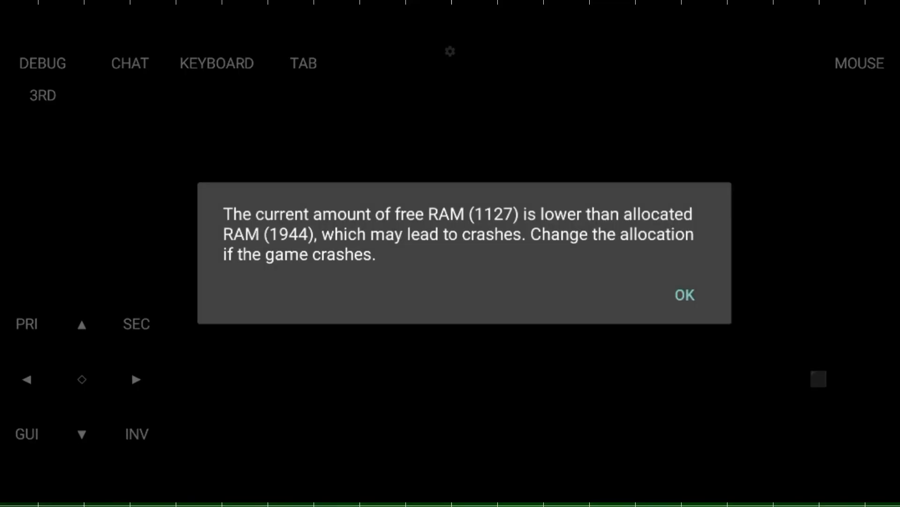
# Acknowledge the low free-RAM warning and let the modded game load
pyautogui.click(684, 294)
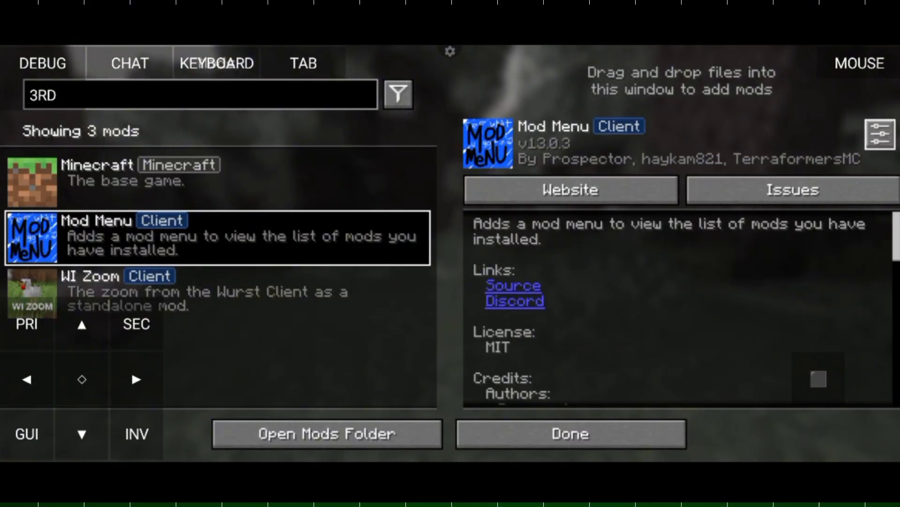
# Leave the Mods screen listing Mod Menu and WI Zoom and enter the world
pyautogui.click(571, 434)
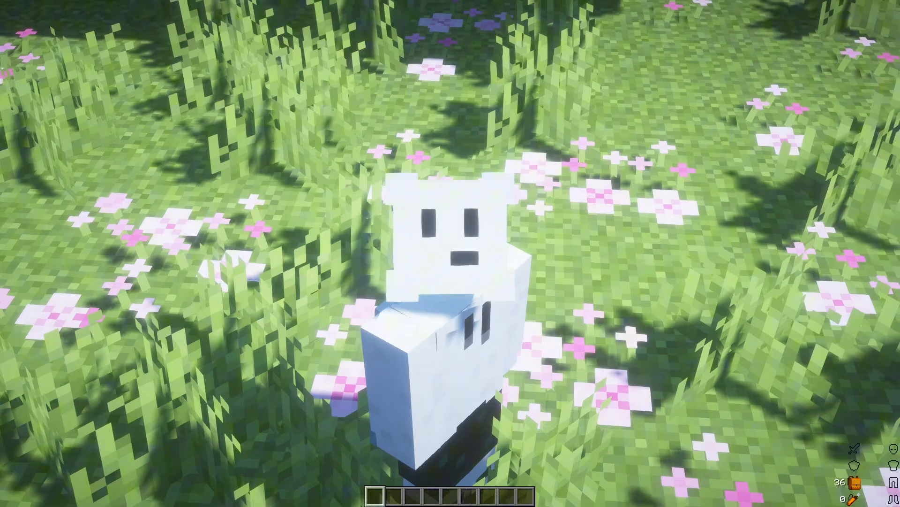